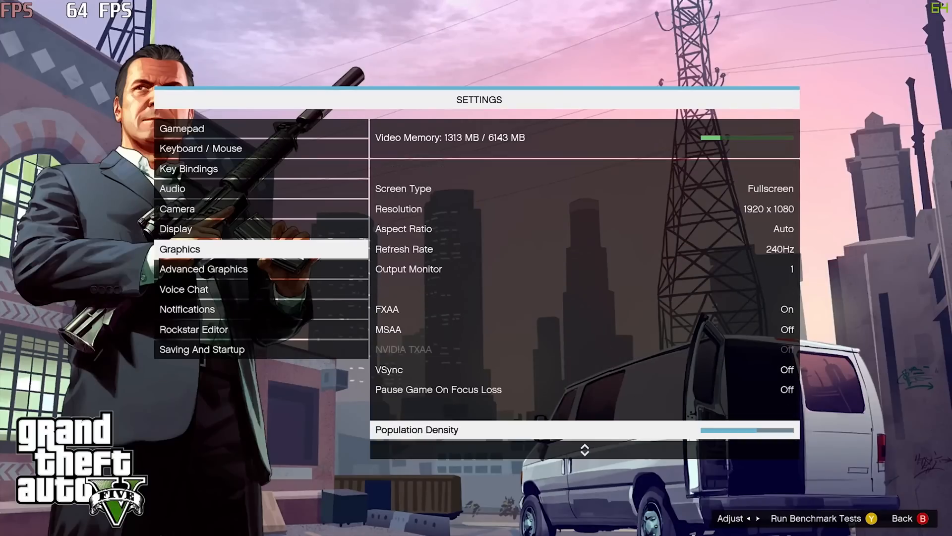
scroll("down", 3)
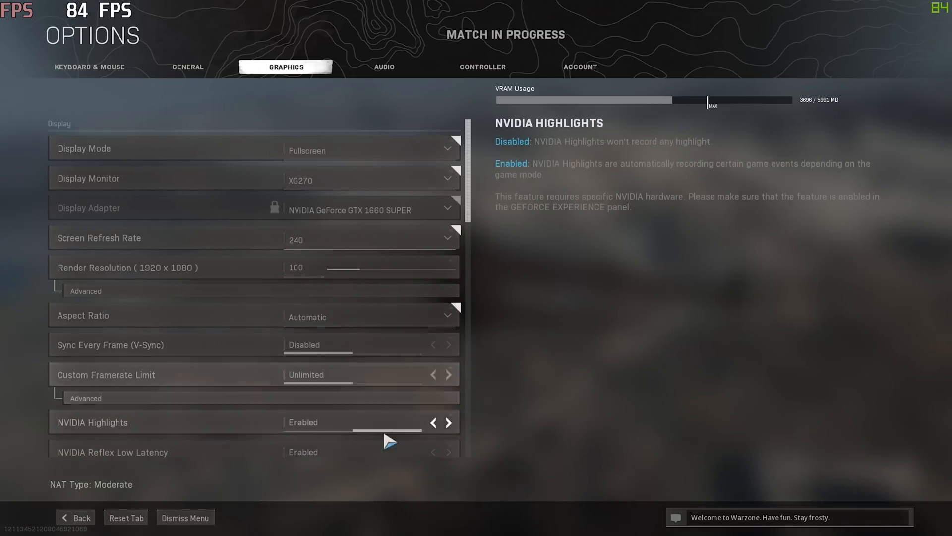
scroll("down", 3)
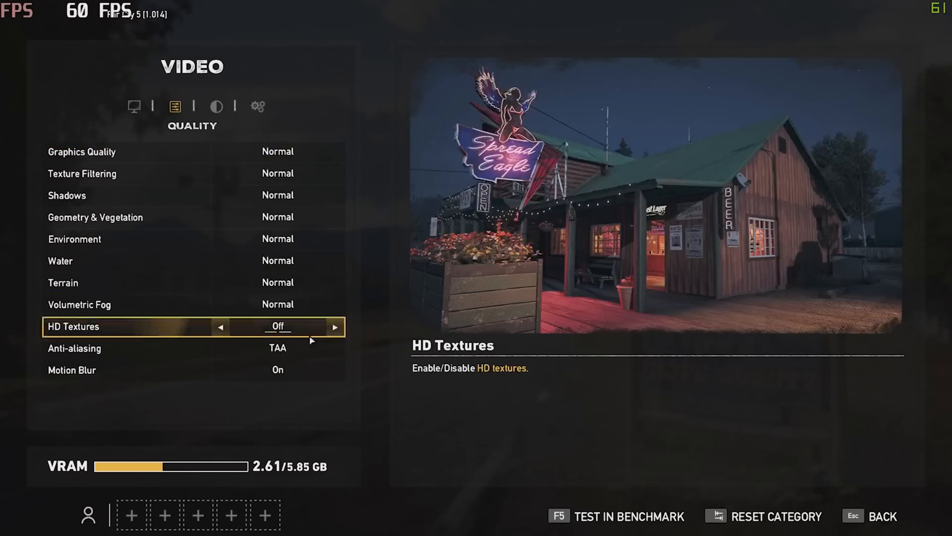
key("f5")
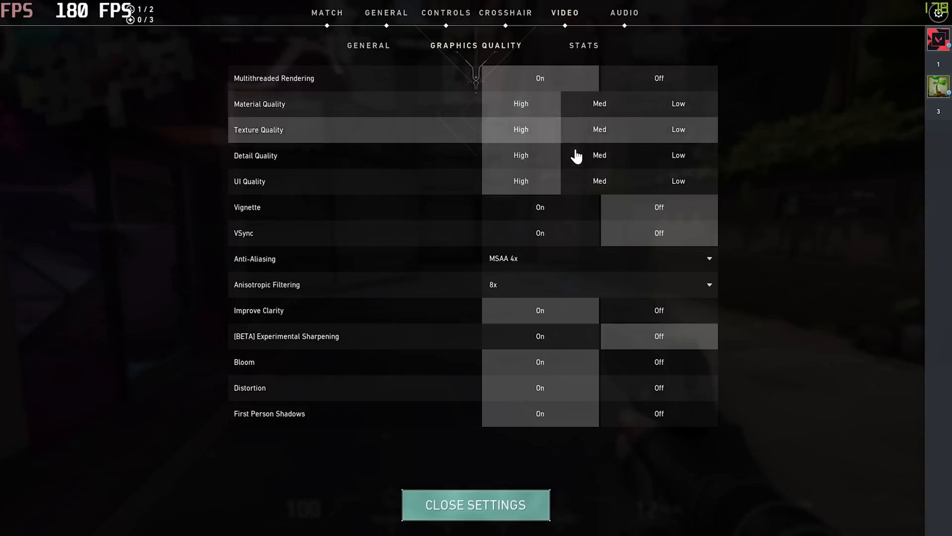
left_click(475, 505)
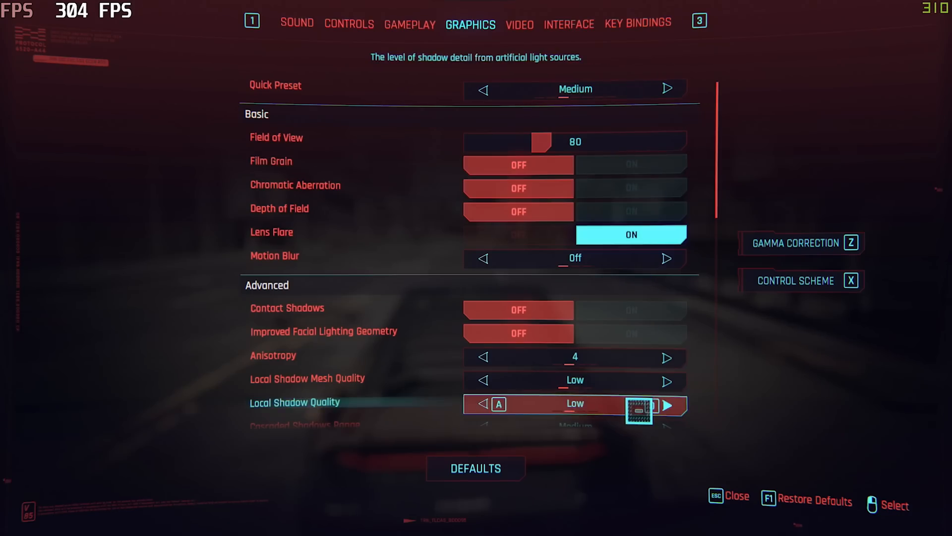
scroll("down", 3)
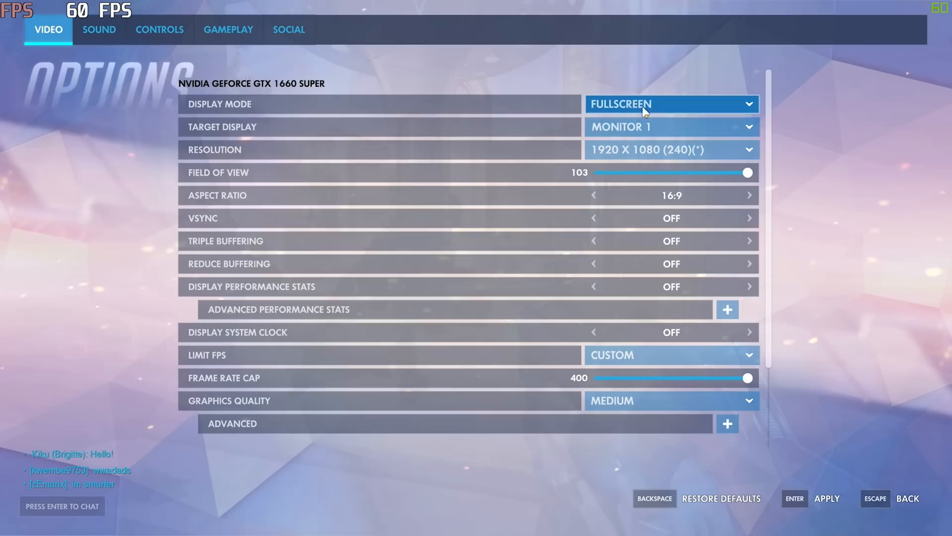
scroll("down", 3)
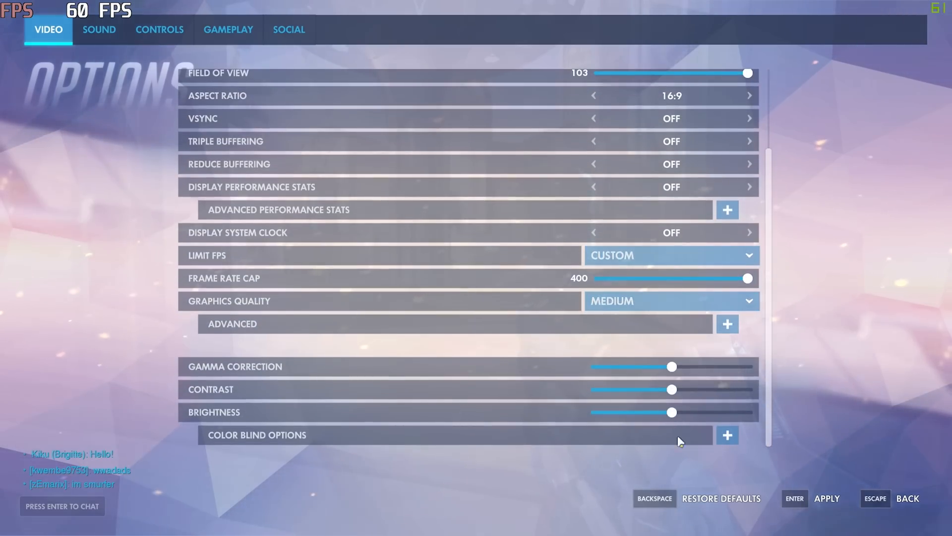